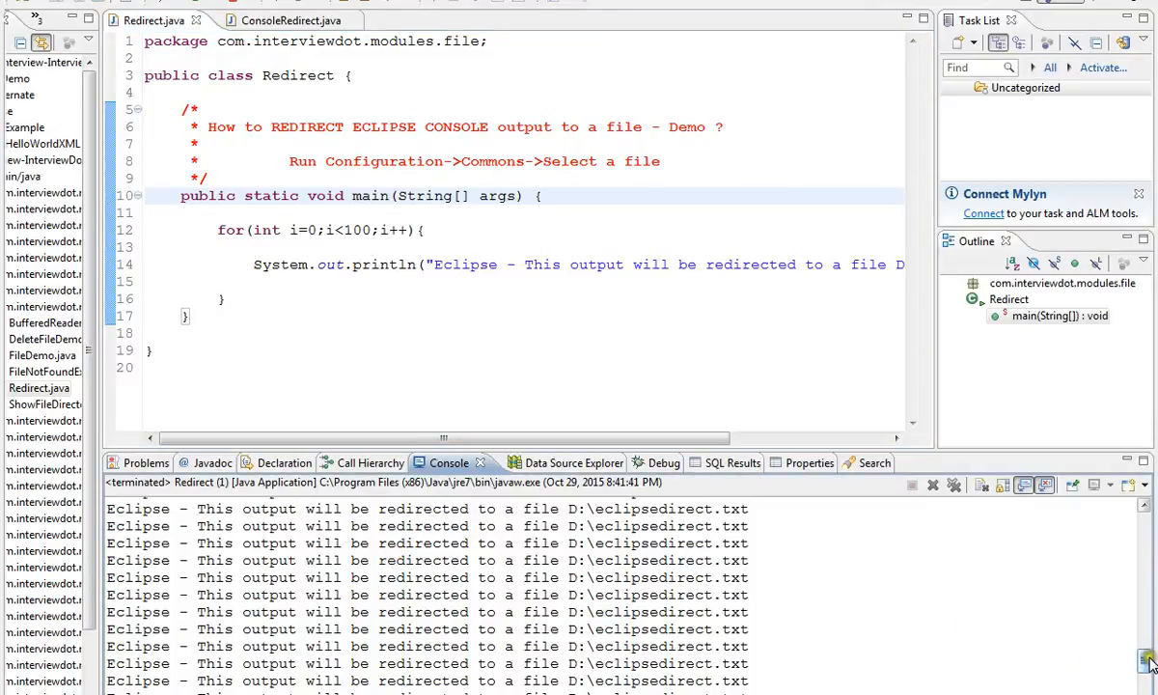
- Open Run Configurations and select the Redirect (1) Java application configuration
scroll(up, 3)
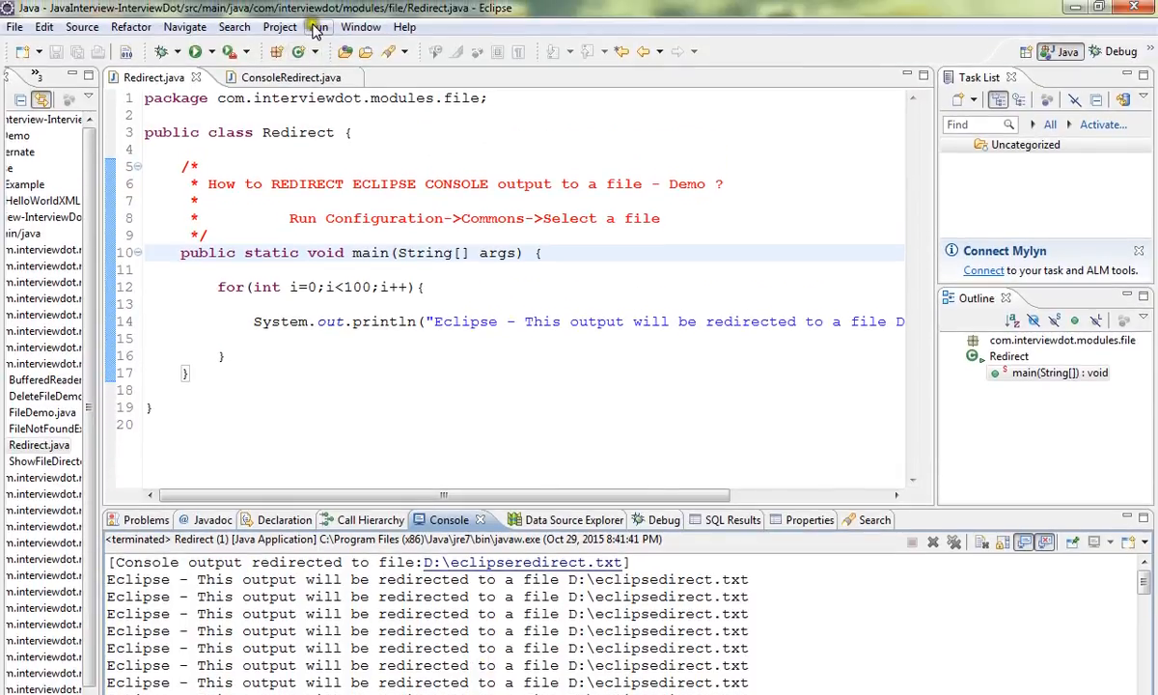
click(318, 26)
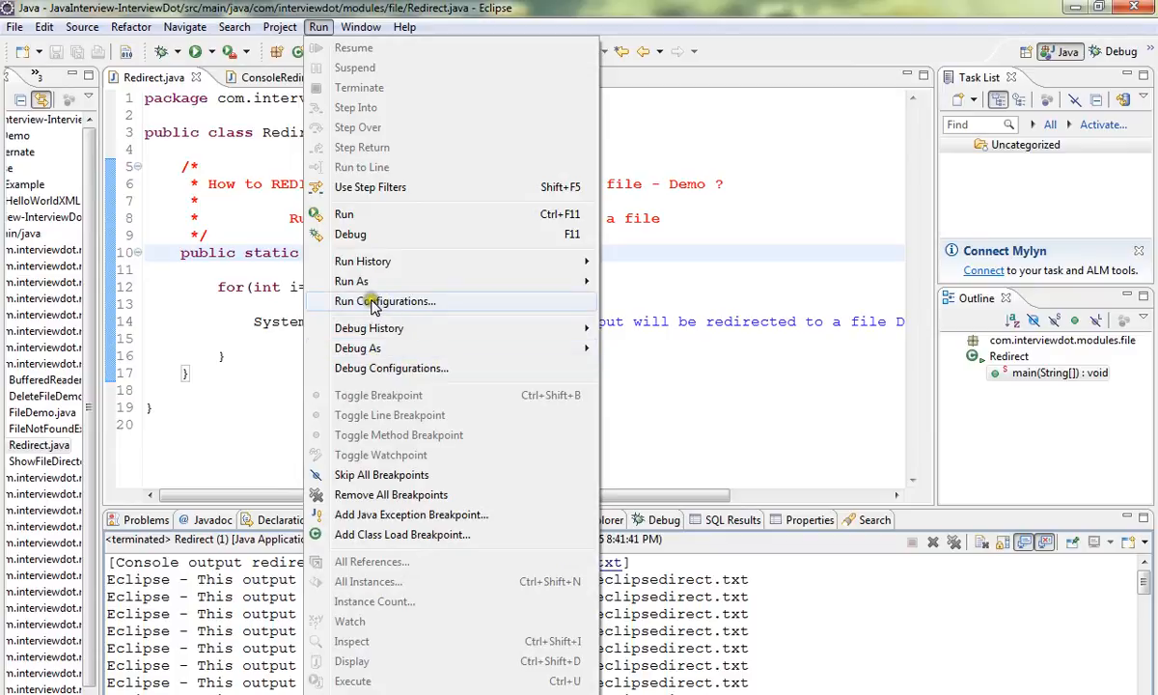
click(385, 301)
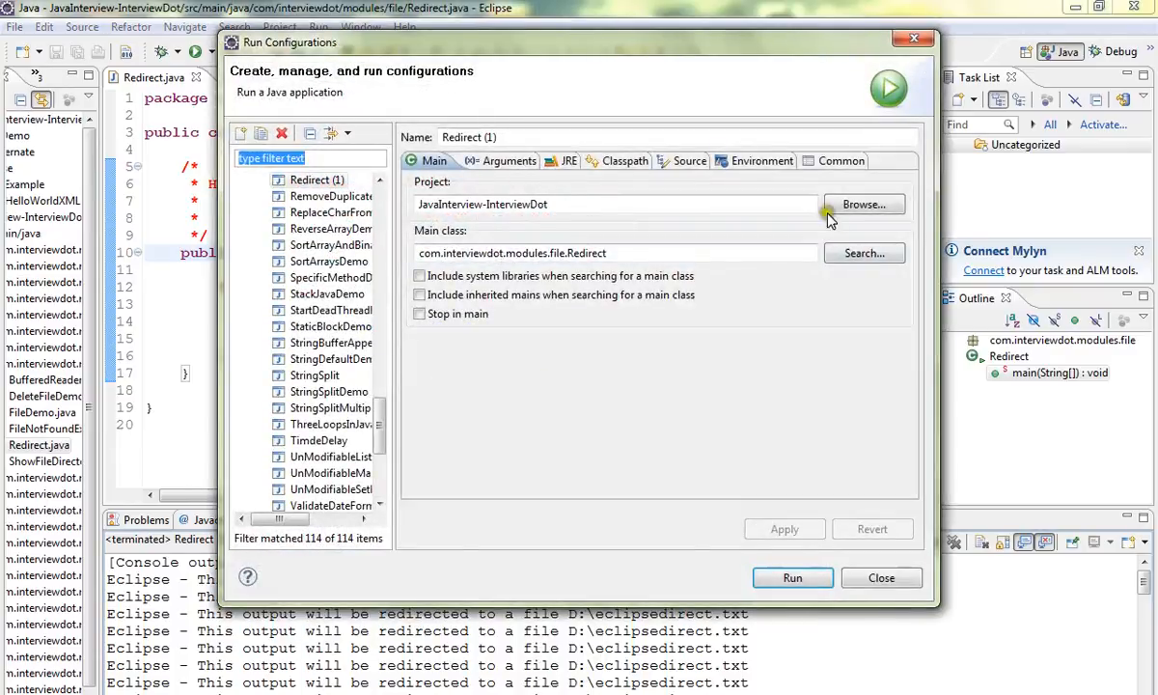
click(830, 161)
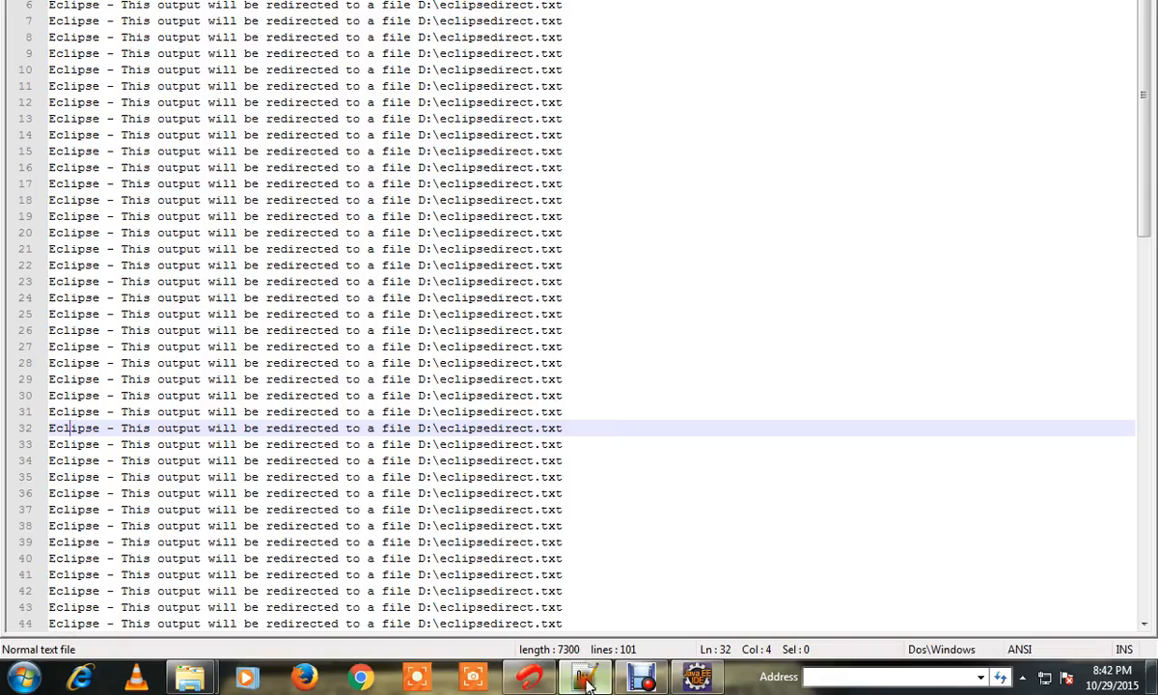
- Scroll through D:\eclipseredirect.txt in Notepad++ to view the repeated output lines
scroll(down, 3)
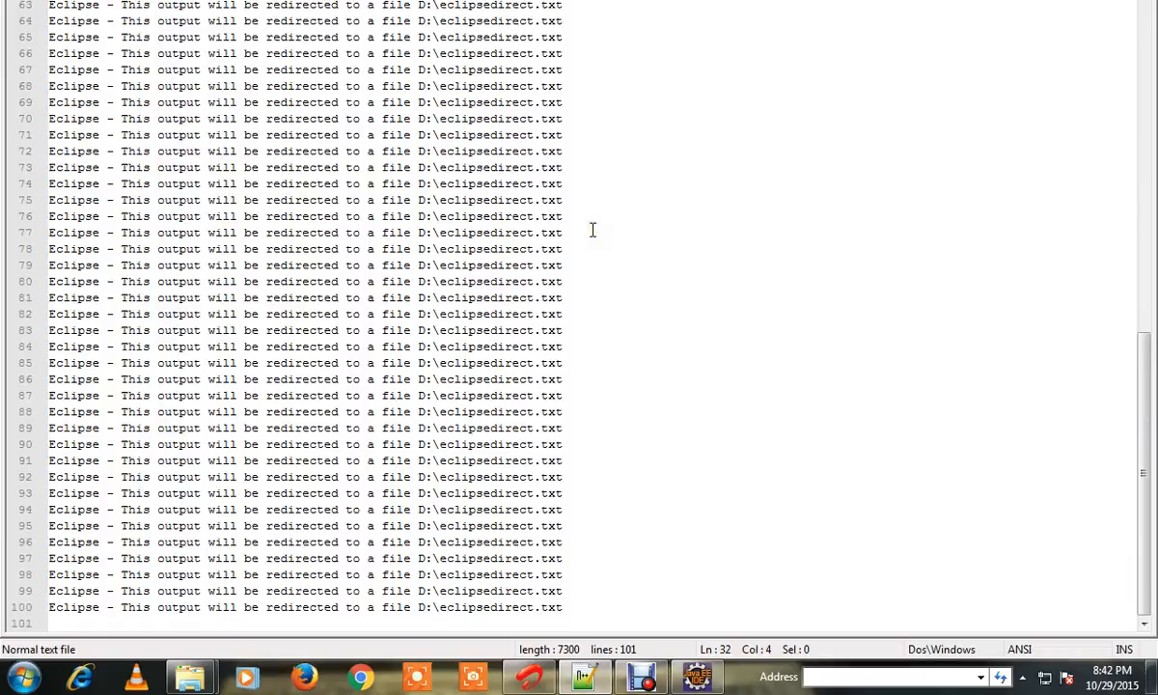
scroll(up, 3)
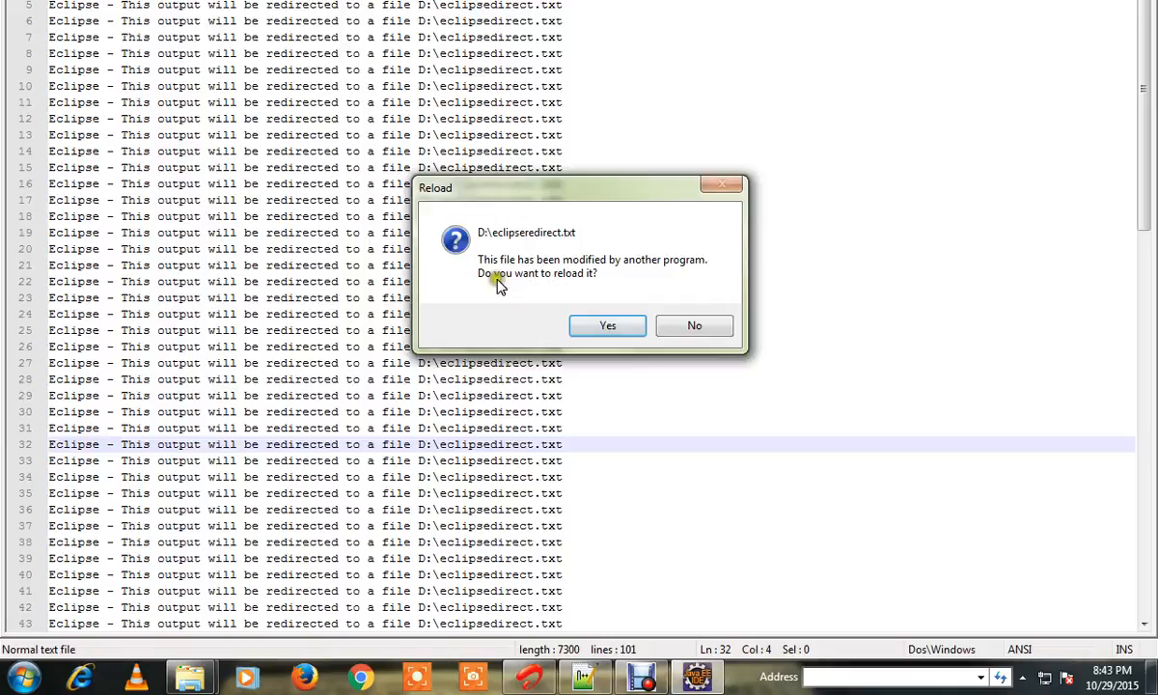
- Confirm reloading D:\eclipseredirect.txt with its latest contents in Notepad++
click(607, 325)
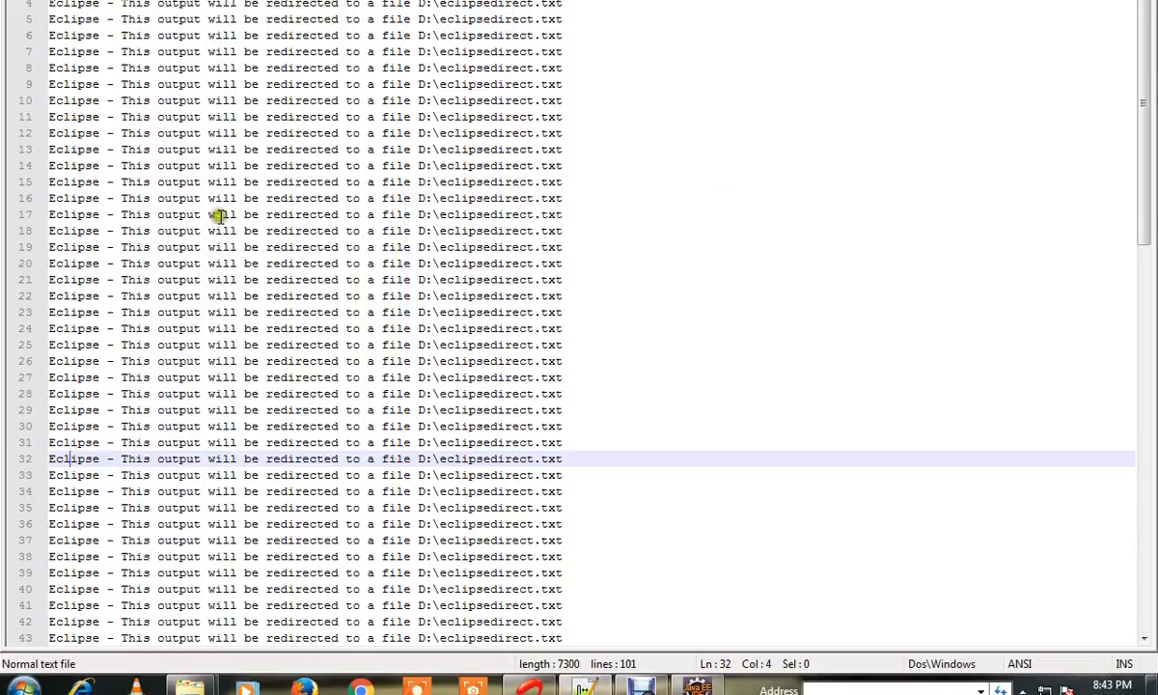
mouse_move(282, 133)
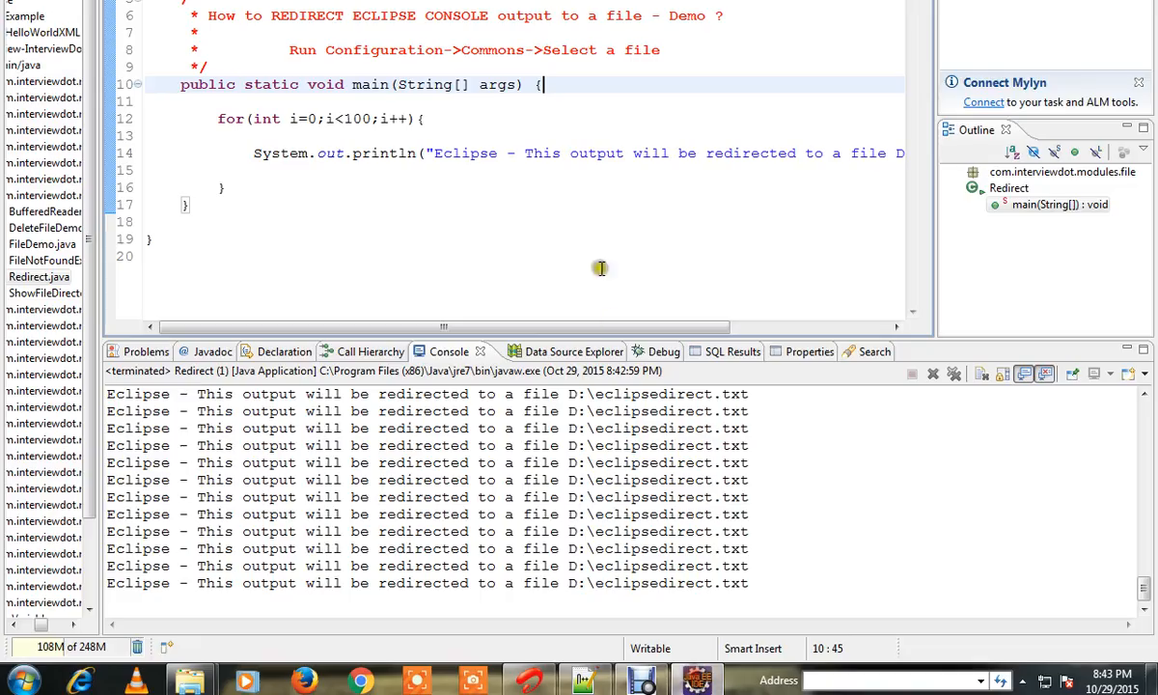
click(319, 22)
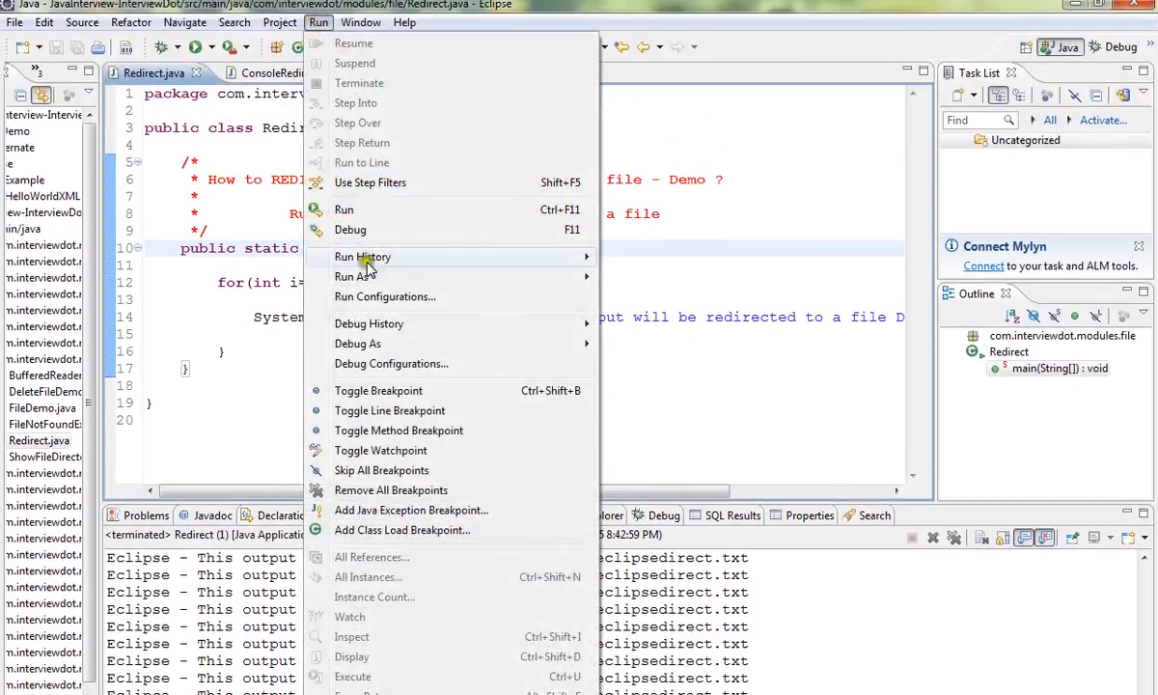
click(384, 296)
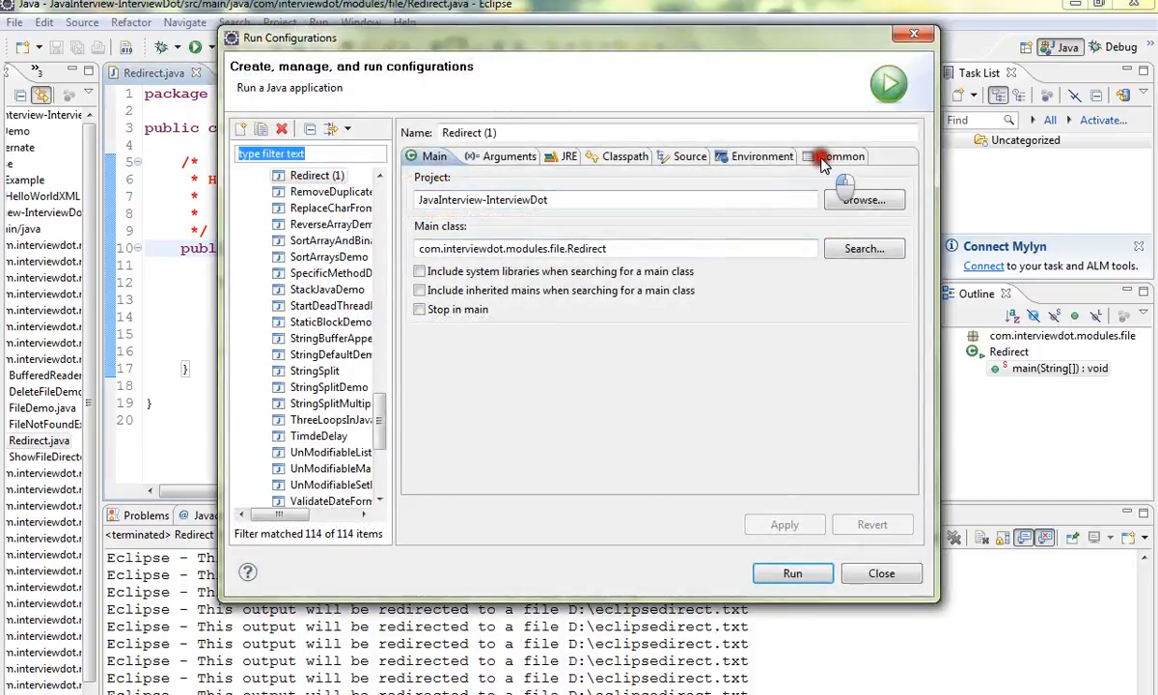
click(831, 157)
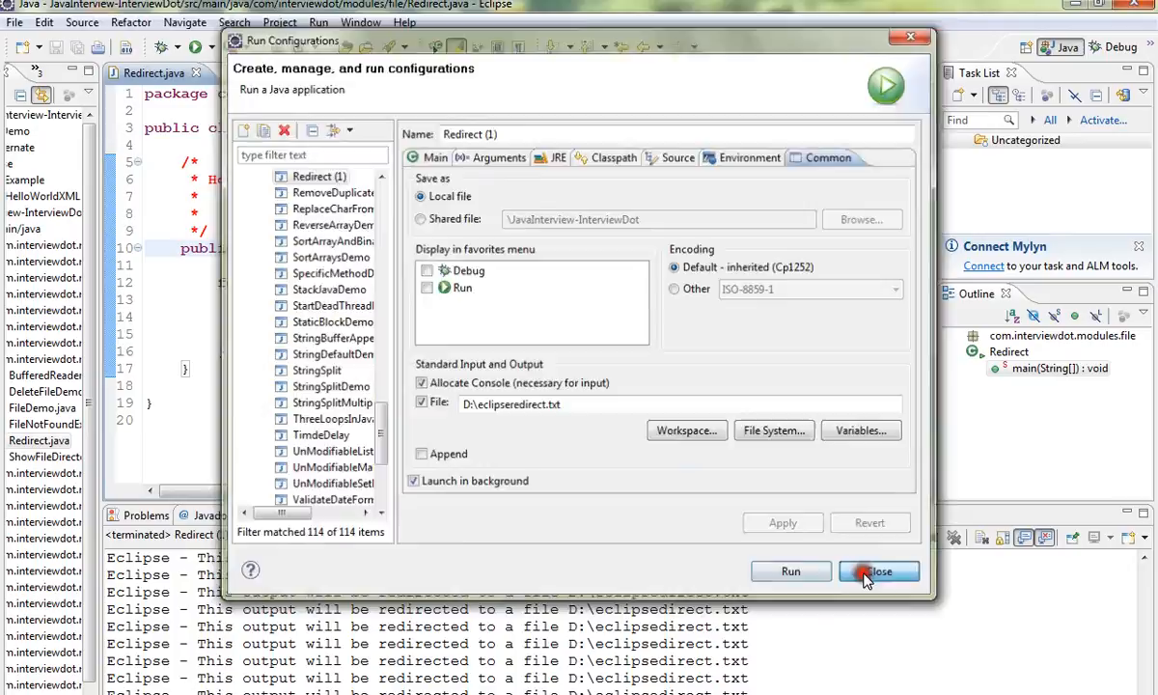
click(877, 571)
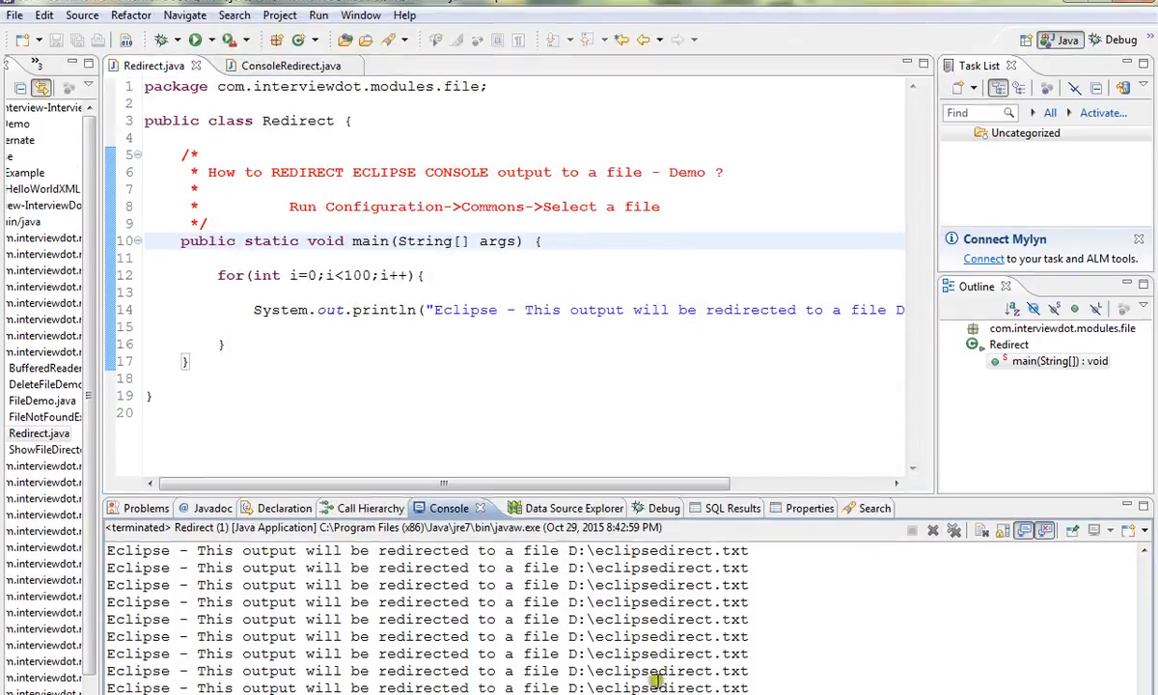